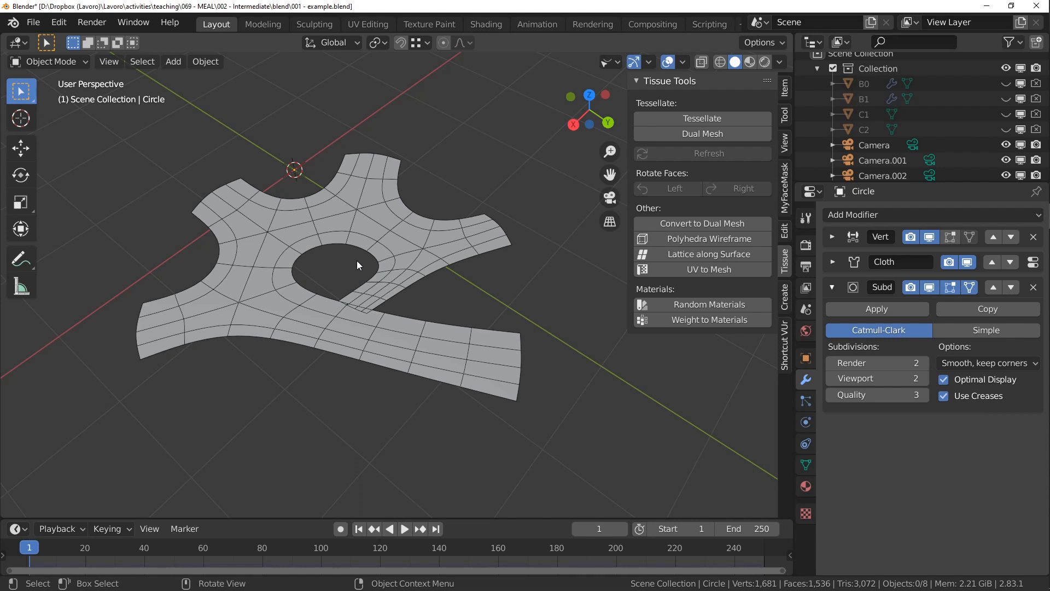
pyautogui.moveTo(324, 209)
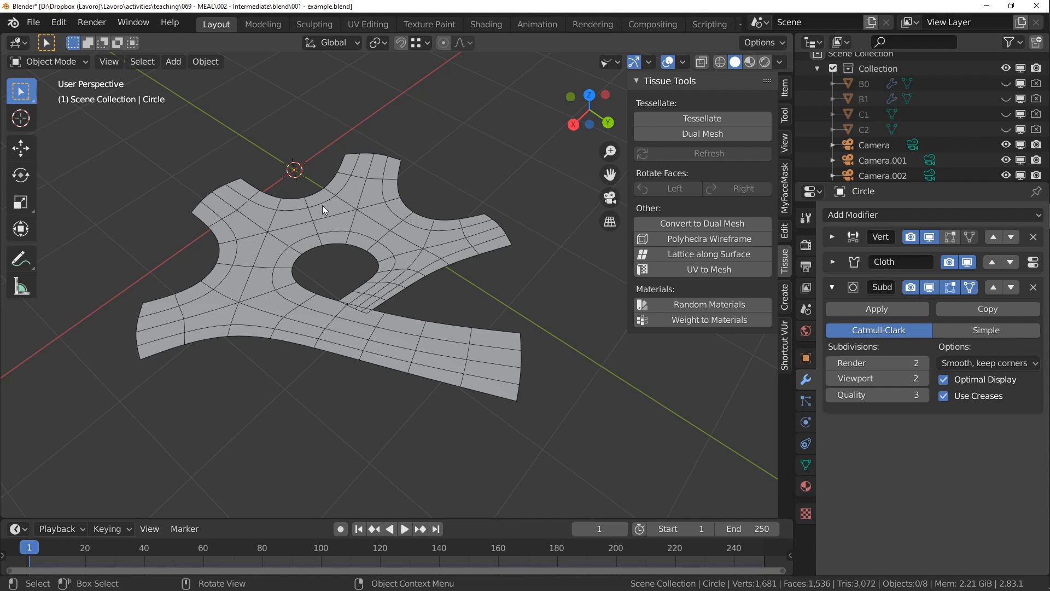
pyautogui.moveTo(392, 517)
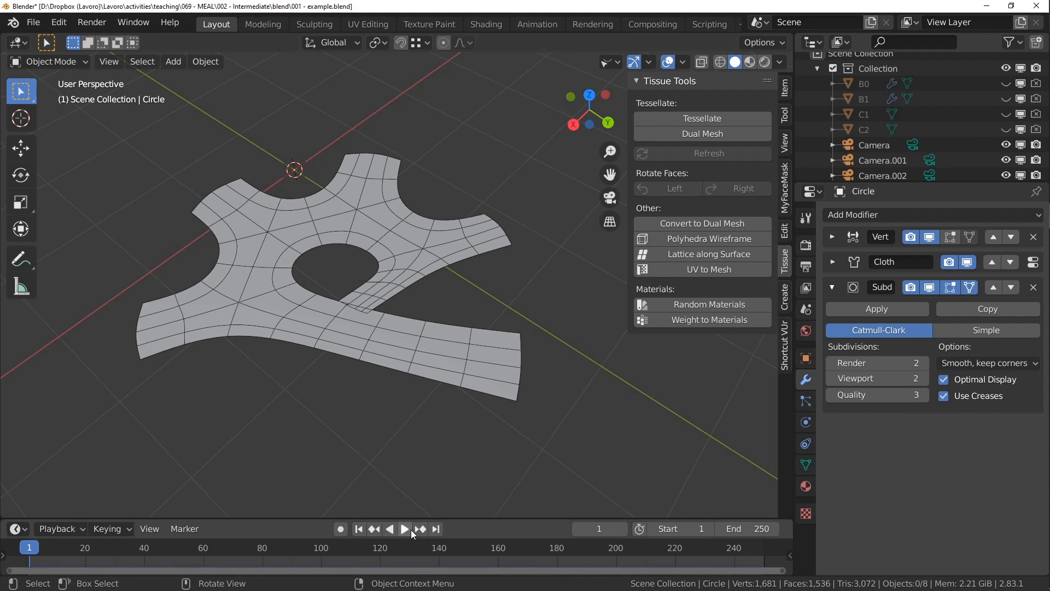
# - Run the cloth simulation to frame 54 and orbit around the draped arched canopy
pyautogui.click(405, 529)
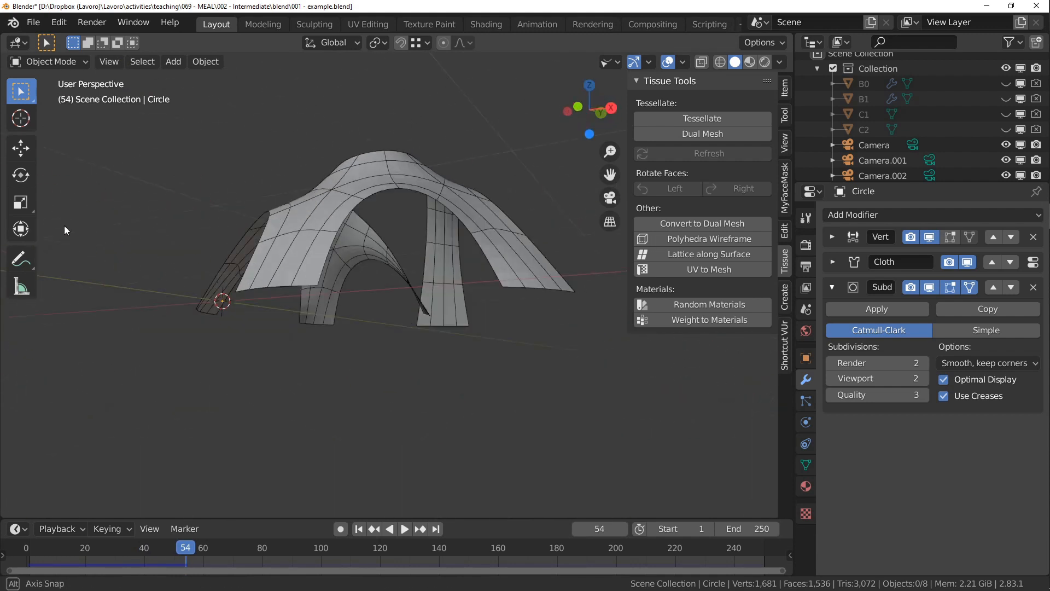
pyautogui.moveTo(401, 268); pyautogui.dragTo(315, 341)
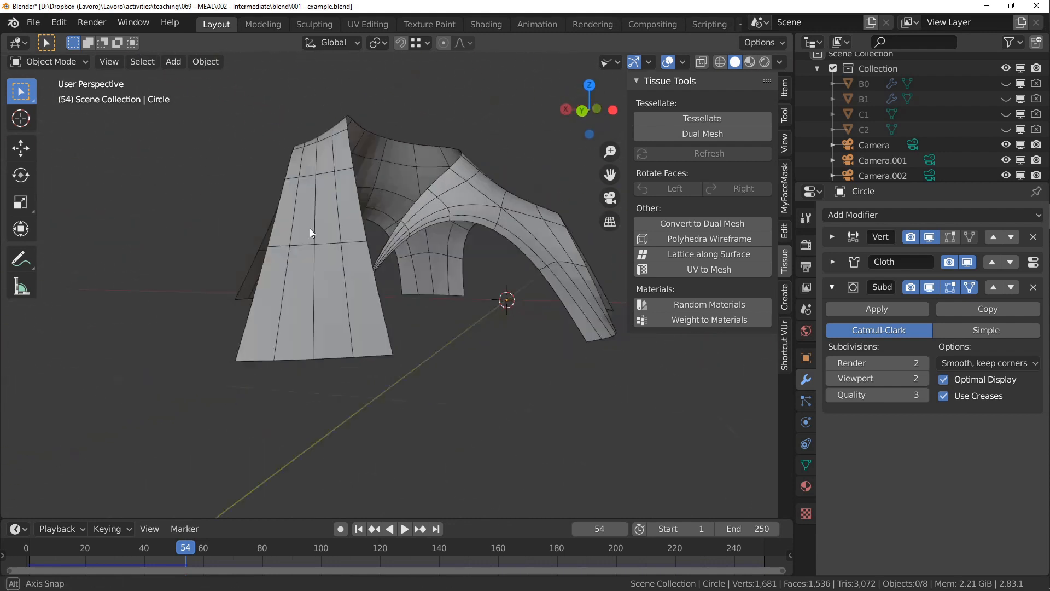
# - Inspect the flat shell base mesh from the top view in Edit Mode, then return to Object Mode
pyautogui.press('Tab')
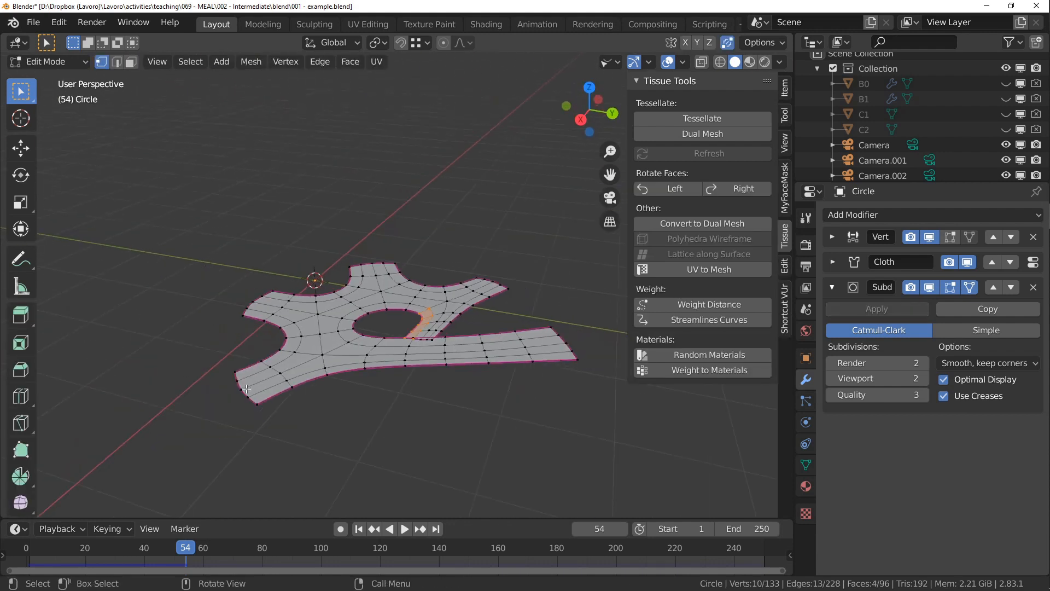
pyautogui.press('KP_7')
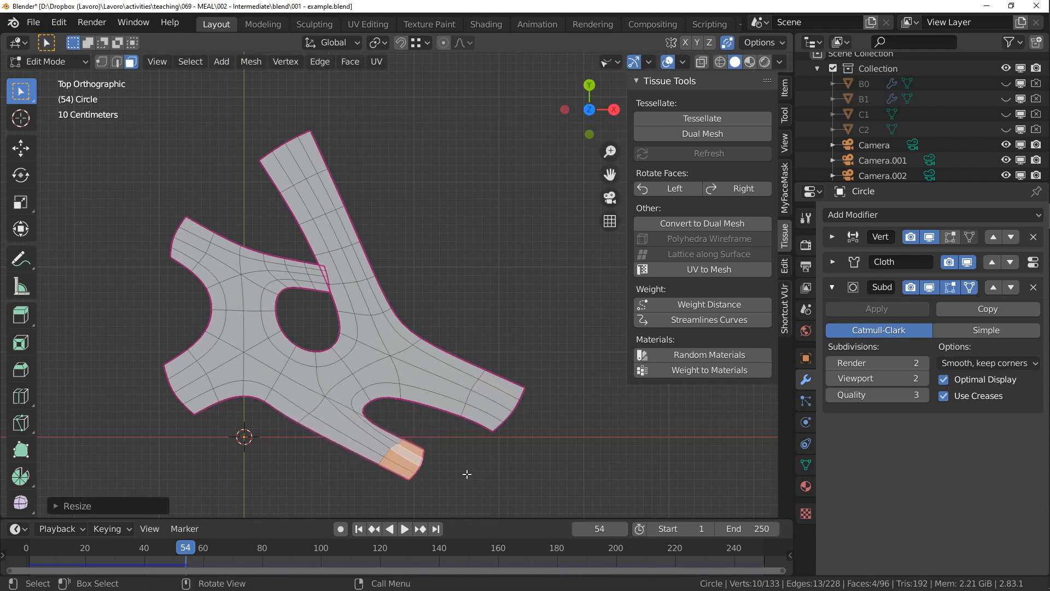
pyautogui.press('Tab')
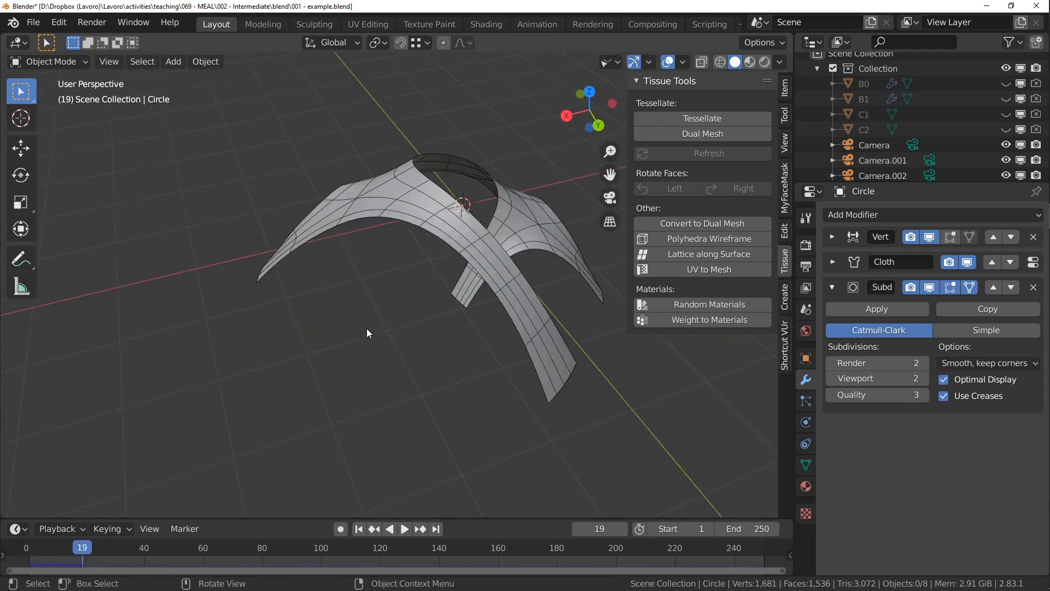
pyautogui.press('Tab')
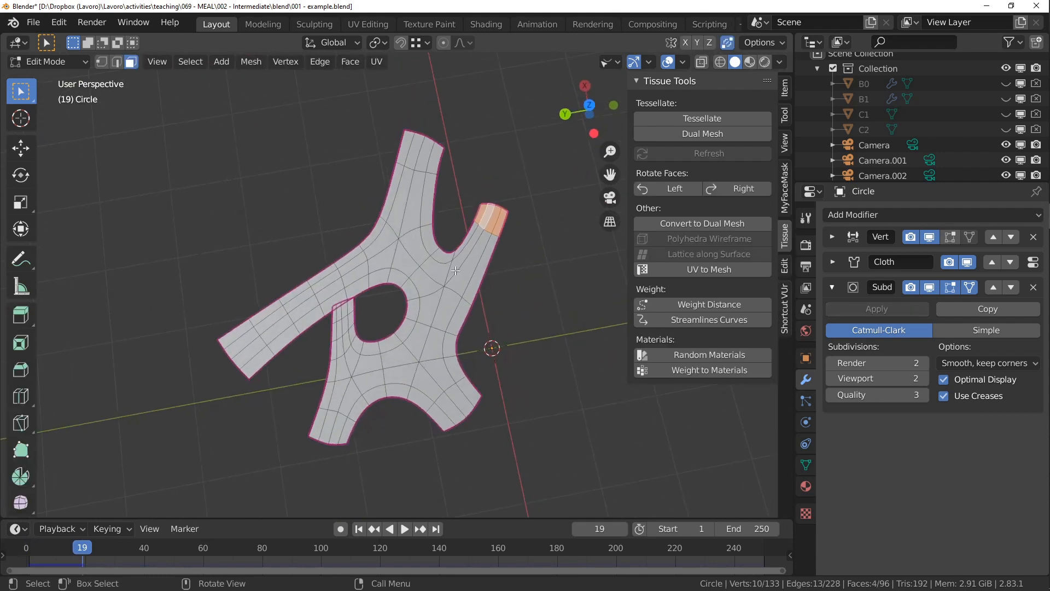
pyautogui.moveTo(336, 330)
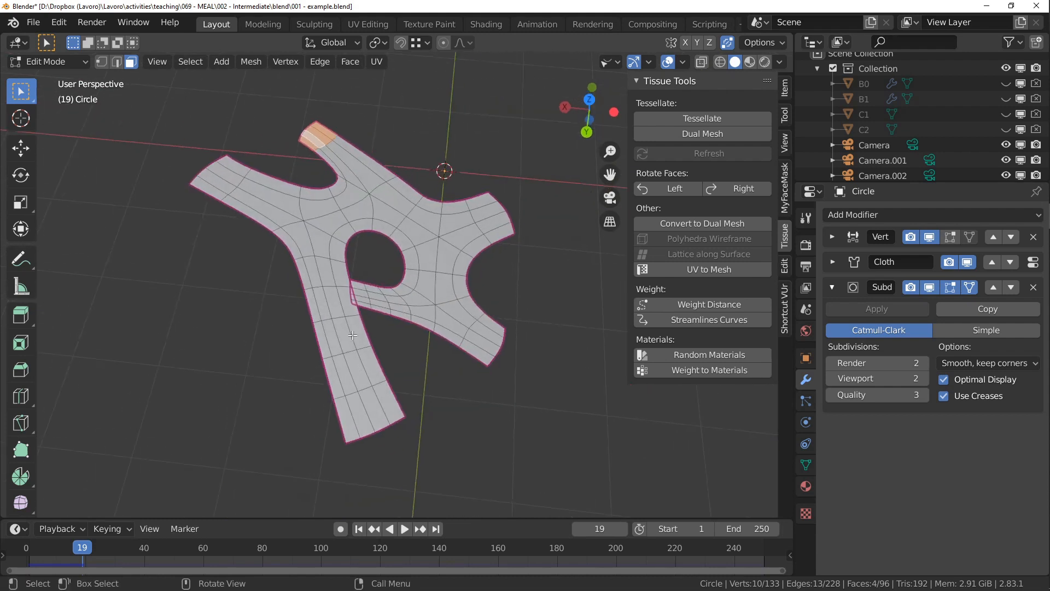
pyautogui.moveTo(355, 211)
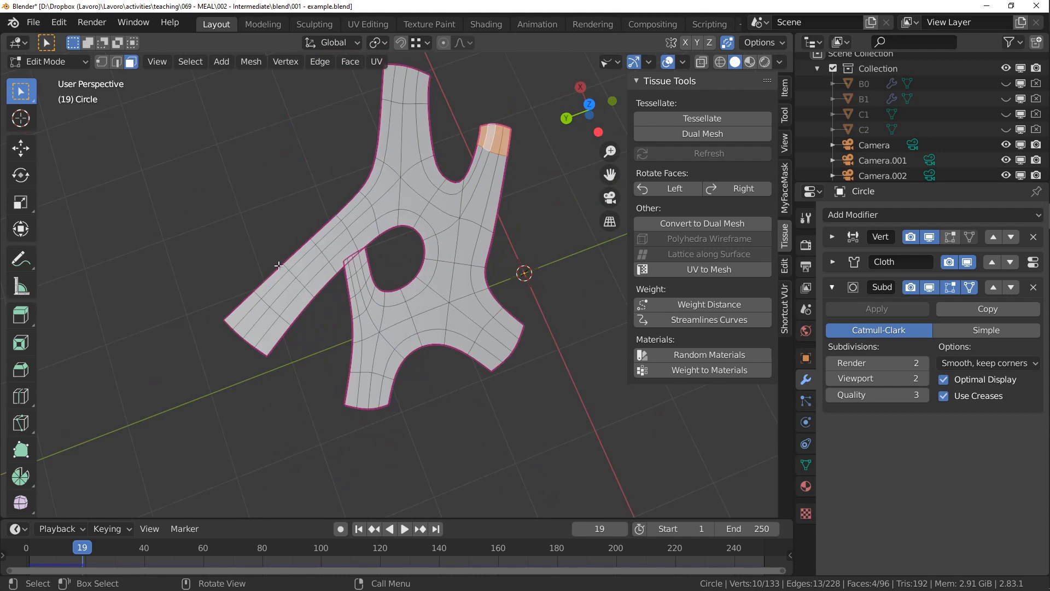
pyautogui.press('Tab')
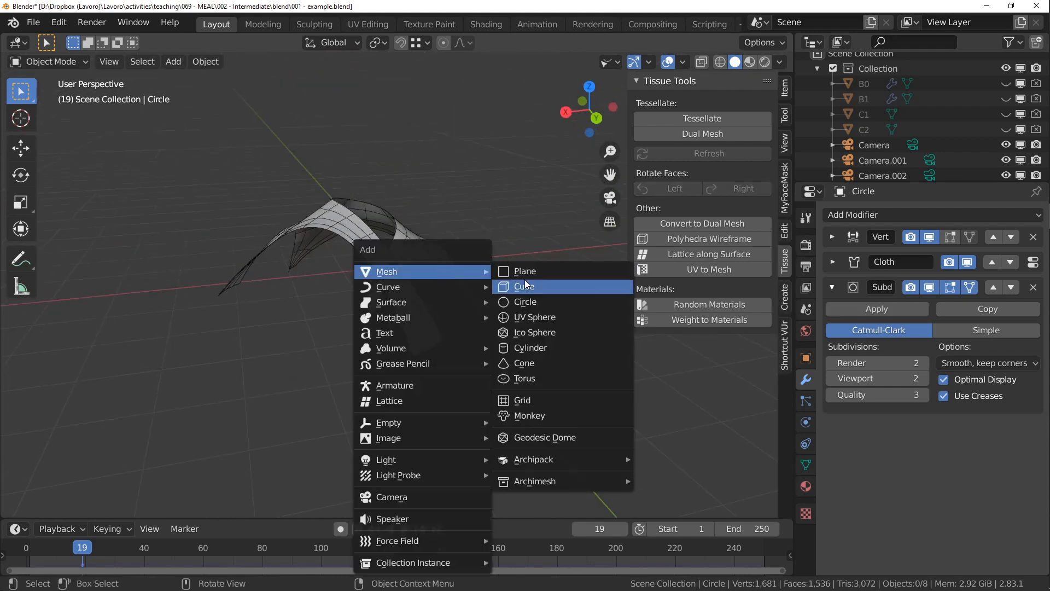
# - Add Plane.001 beside the shell, inset and extrude it into a square frame with Mean Crease 1 edges
pyautogui.click(525, 271)
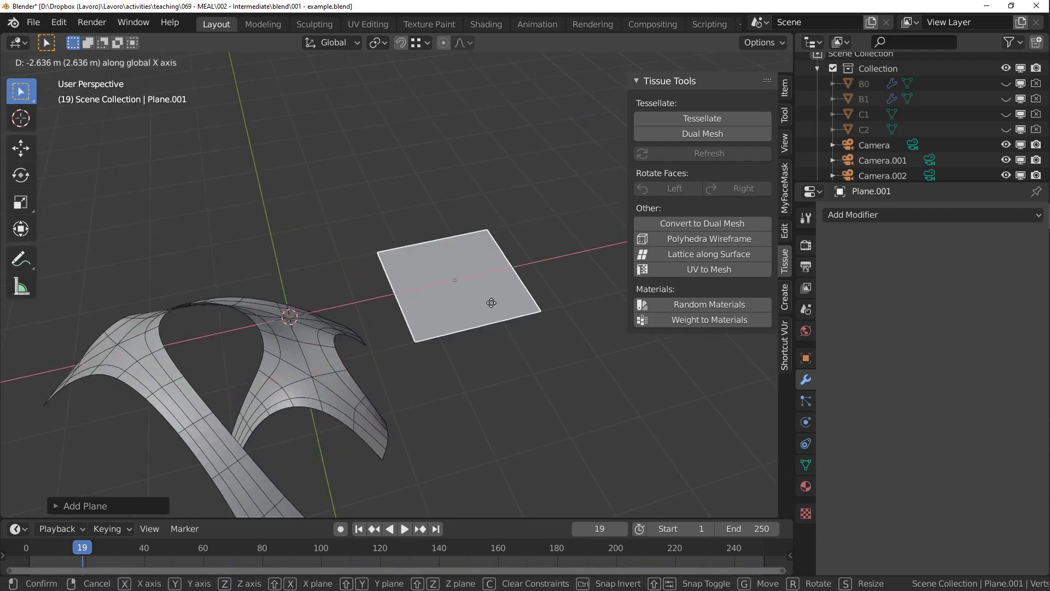
pyautogui.press('Tab')
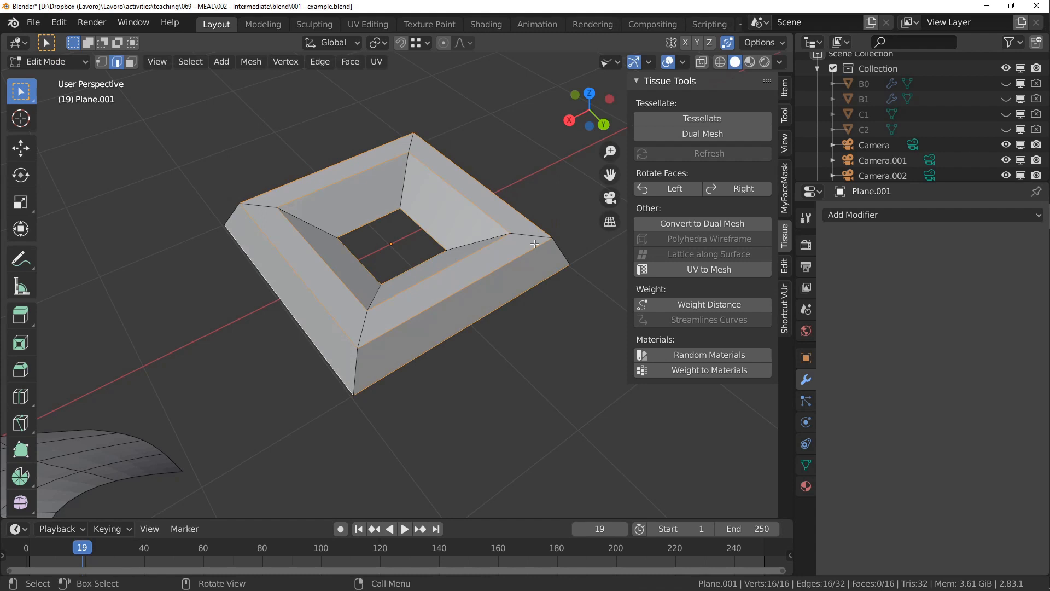
pyautogui.click(785, 87)
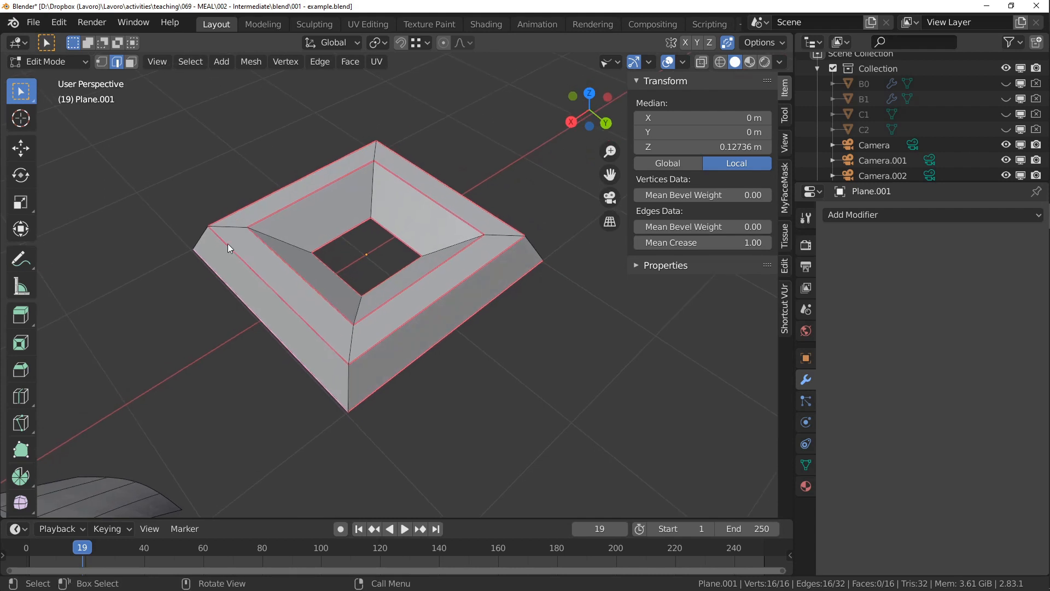
# - Add loop cuts around the frame's walls and lower the Circle shell's viewport subdivision to 1
pyautogui.click(21, 396)
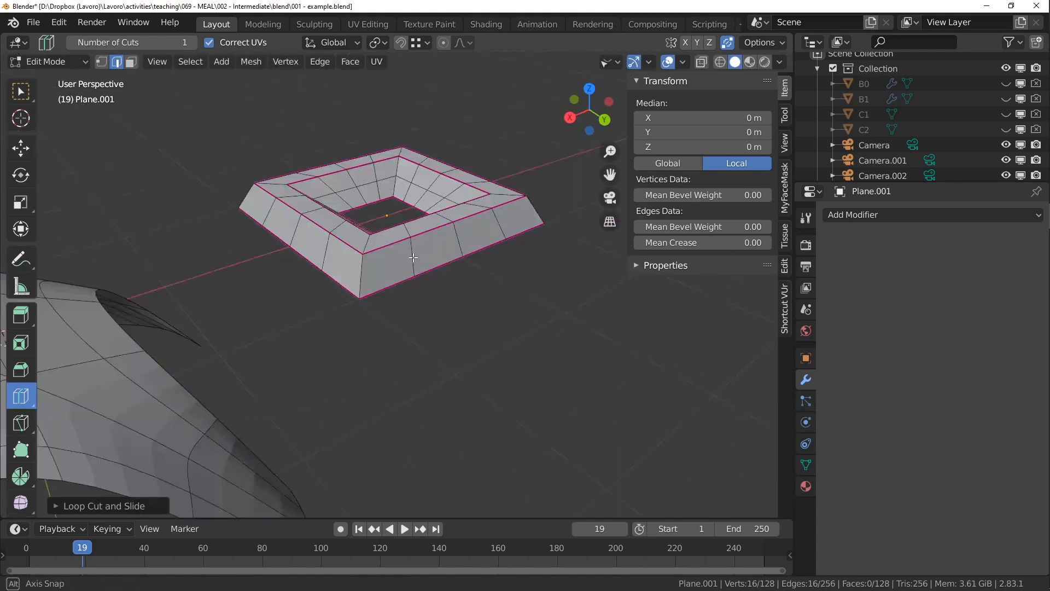
pyautogui.press('Tab')
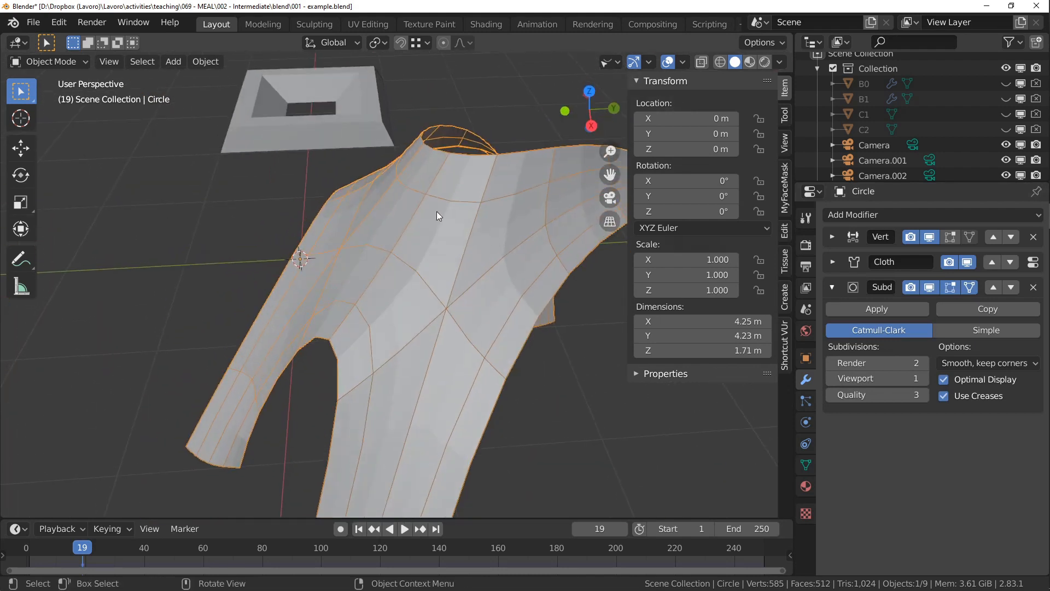
# - Select Circle and Plane.001 together and show the Tissue add-on's tessellation tools
pyautogui.moveTo(435, 215); pyautogui.dragTo(375, 282)
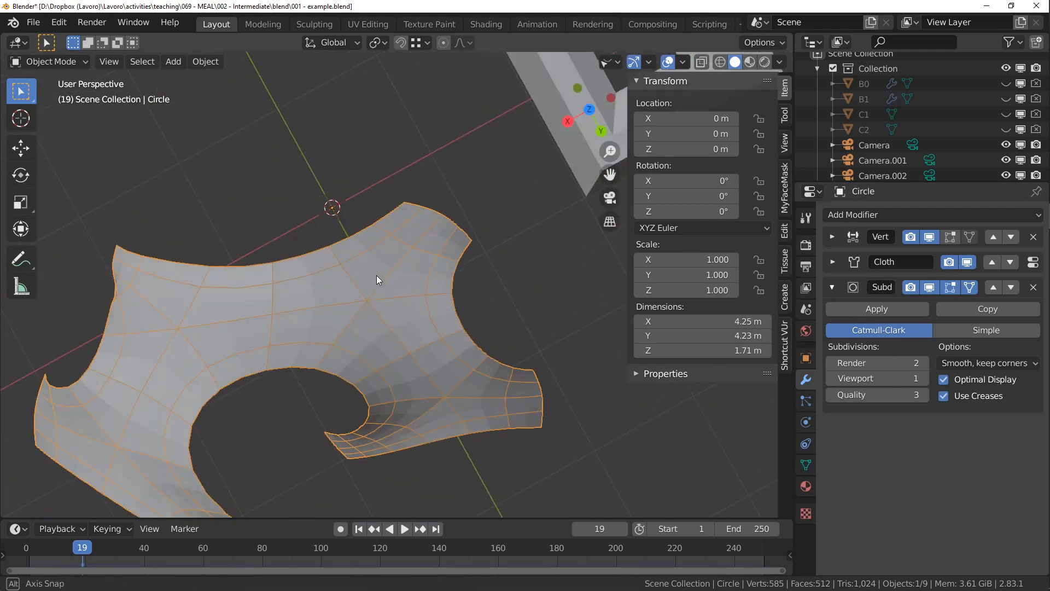
pyautogui.moveTo(377, 279); pyautogui.dragTo(348, 217)
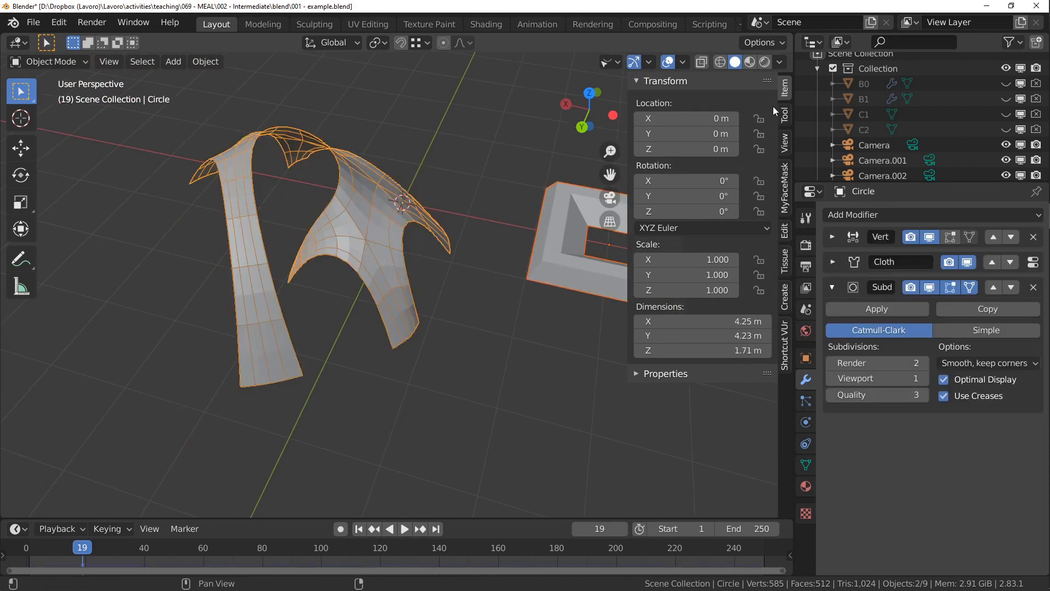
pyautogui.click(784, 258)
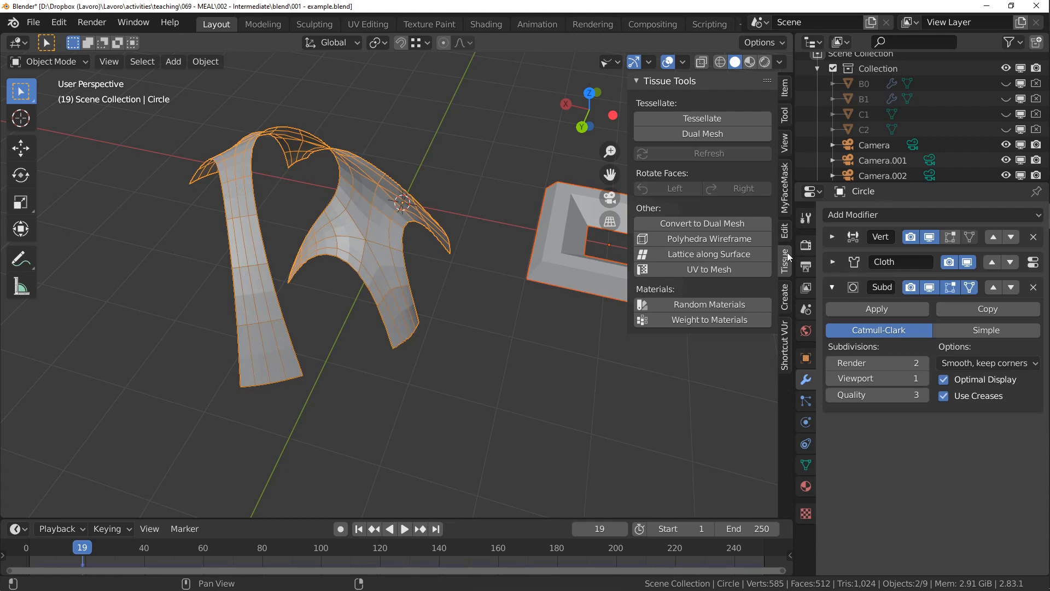
# - Tessellate the draped shell with the frame using default Quad fill, creating Tessellation.004
pyautogui.click(703, 118)
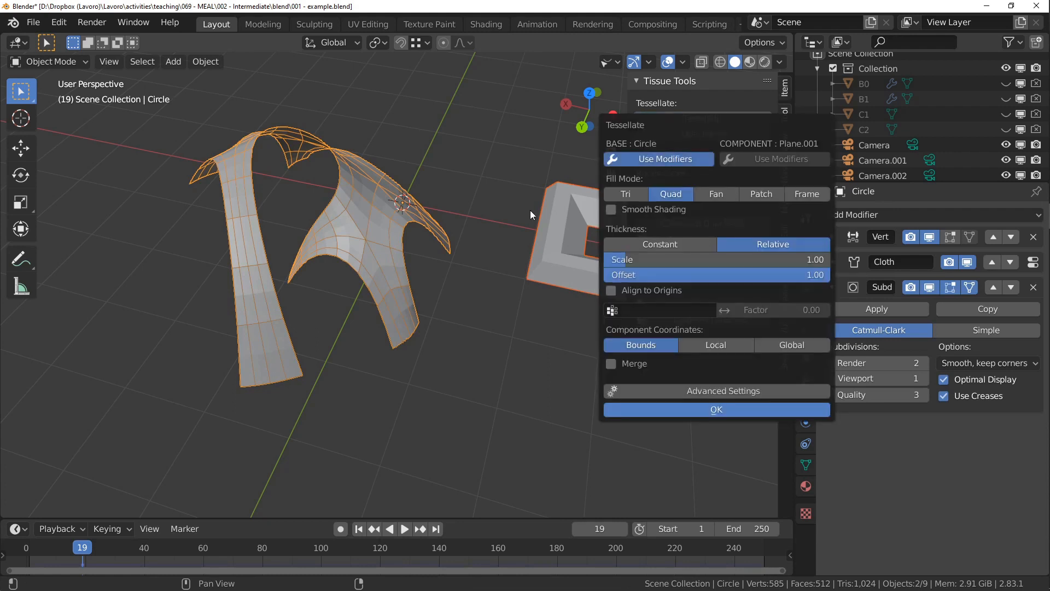
pyautogui.click(715, 409)
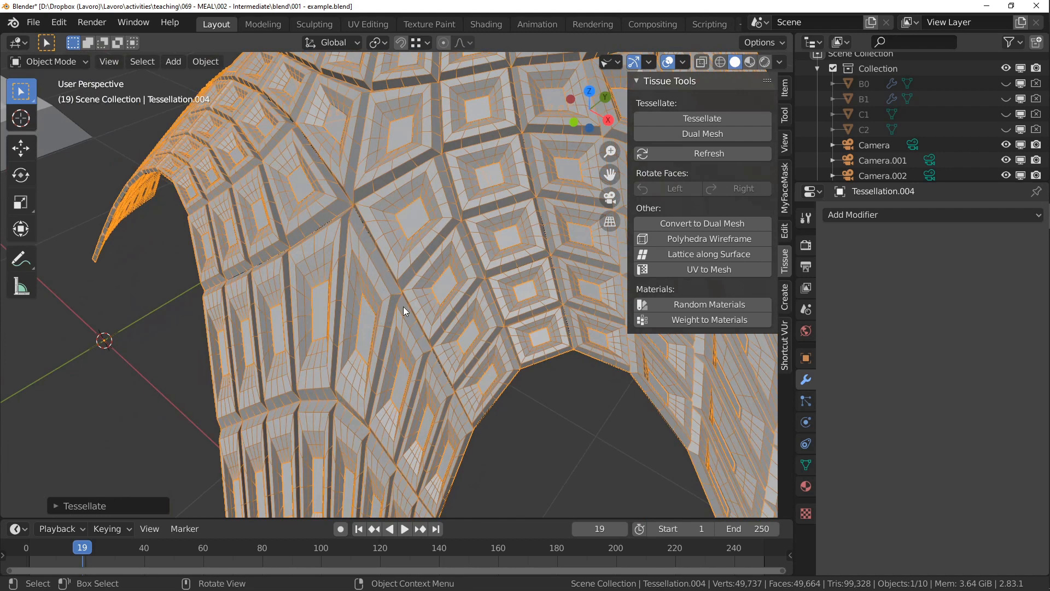
pyautogui.moveTo(401, 308); pyautogui.dragTo(354, 351)
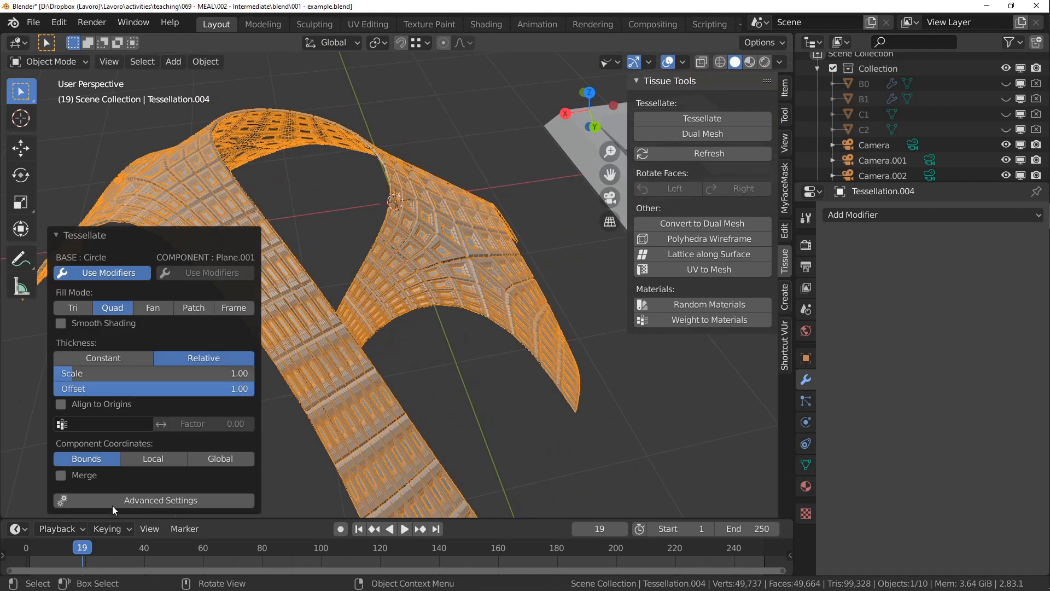
pyautogui.moveTo(193, 308)
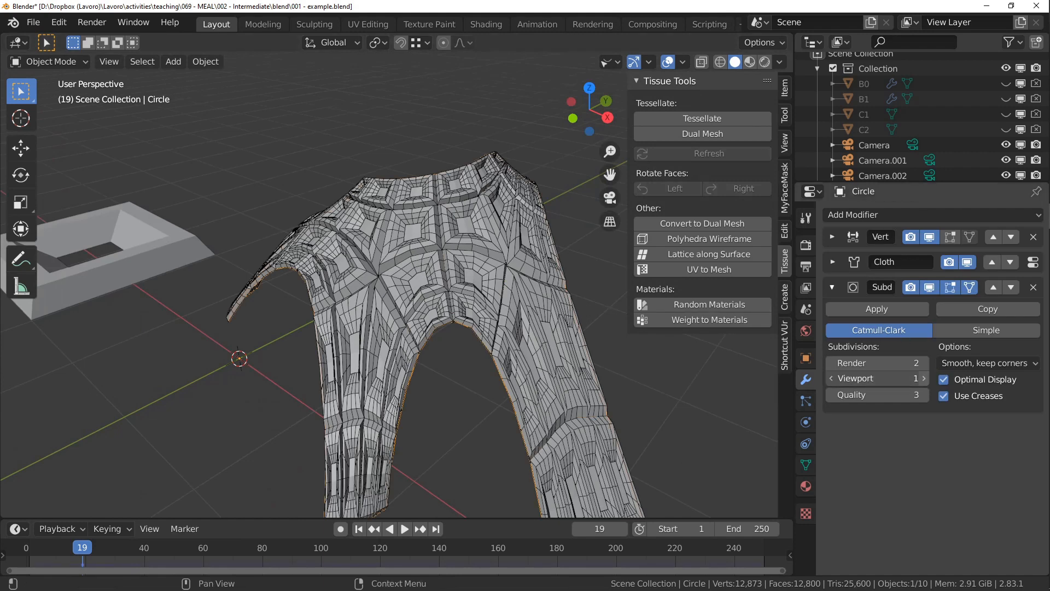
# - Give Tessellation.004 a Catmull-Clark Subdivision Surface modifier at Viewport and Render level 2
pyautogui.click(702, 118)
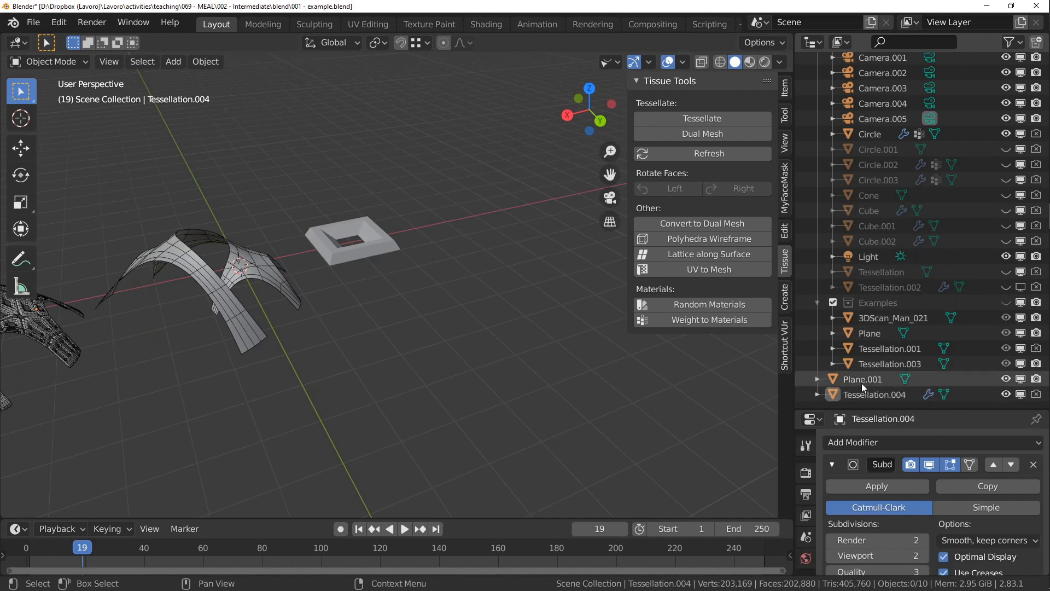
# - Hide Plane.001 and Tessellation.004, then show the example arch and figure in Cycles Rendered shading
pyautogui.click(862, 379)
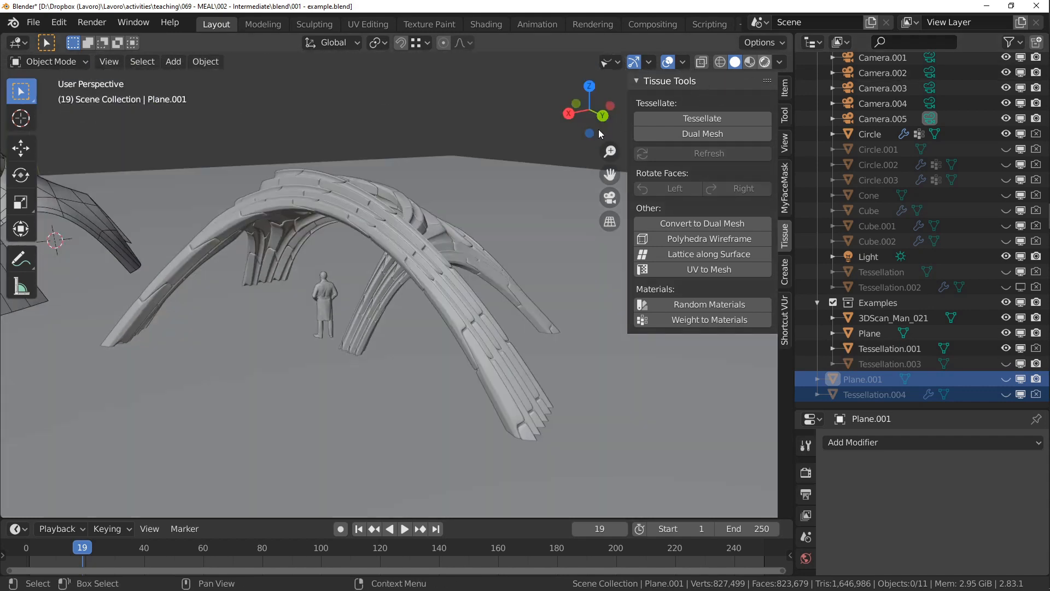
pyautogui.click(748, 61)
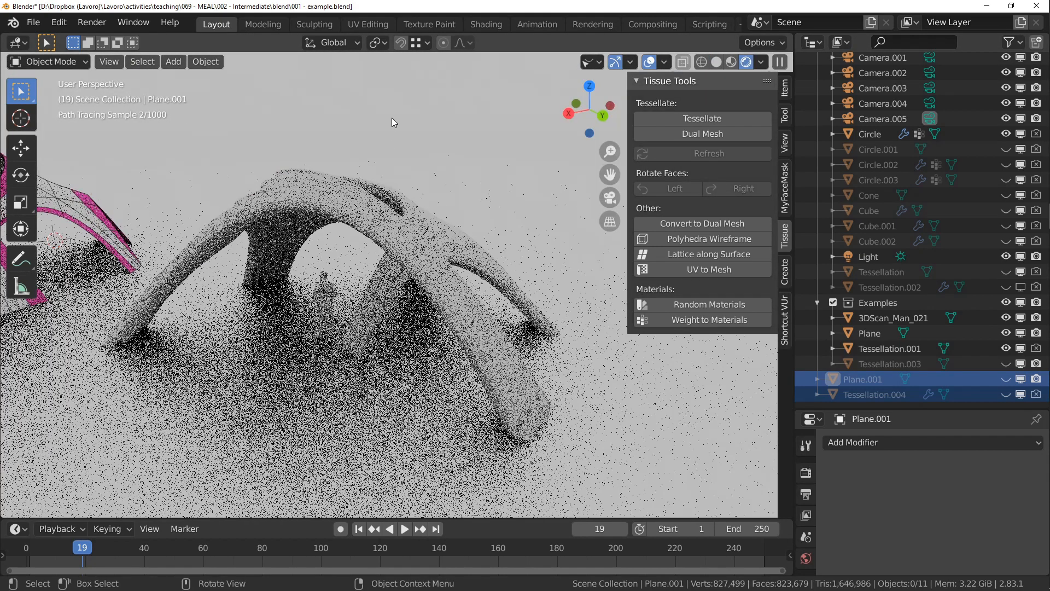